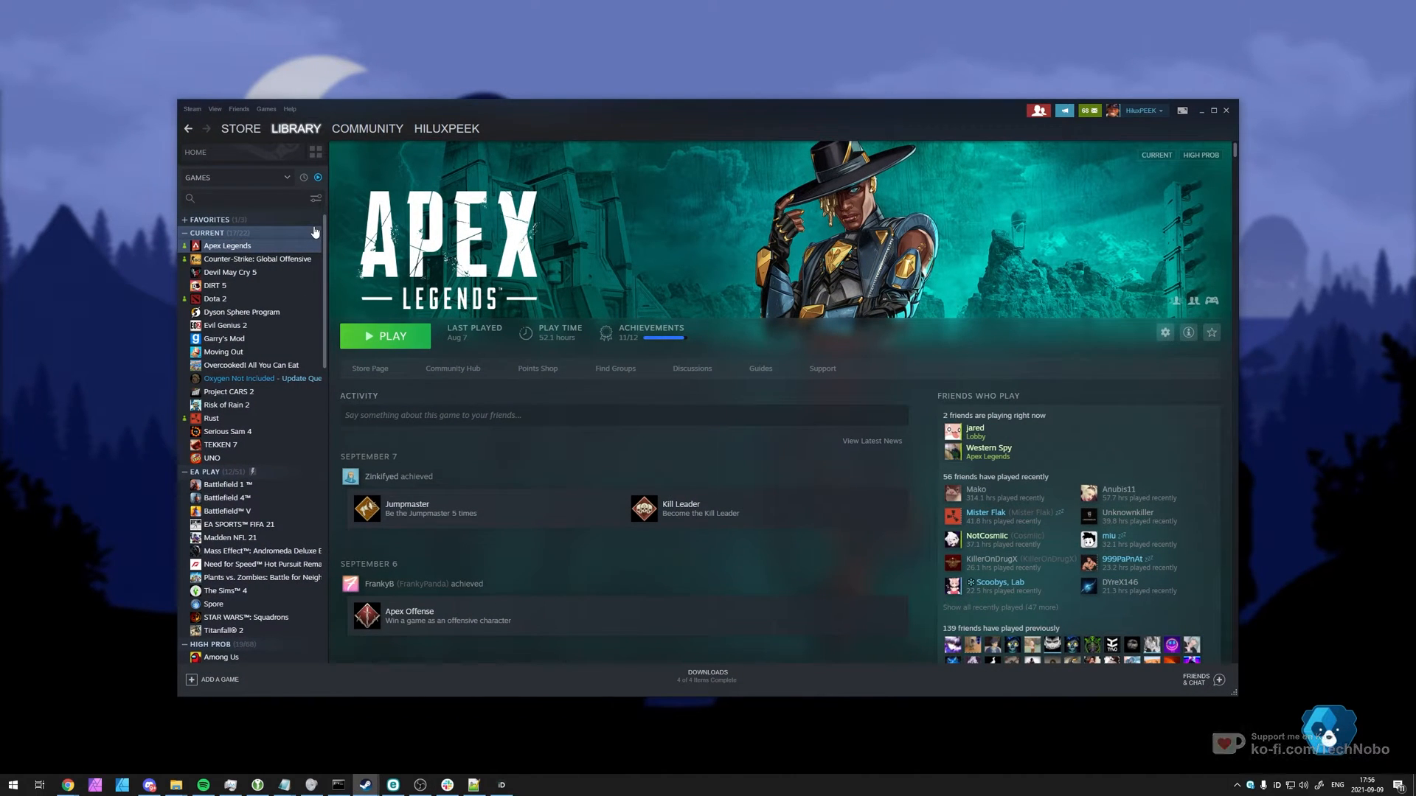
{"action": "mouse_move", "coordinate": [276, 332]}
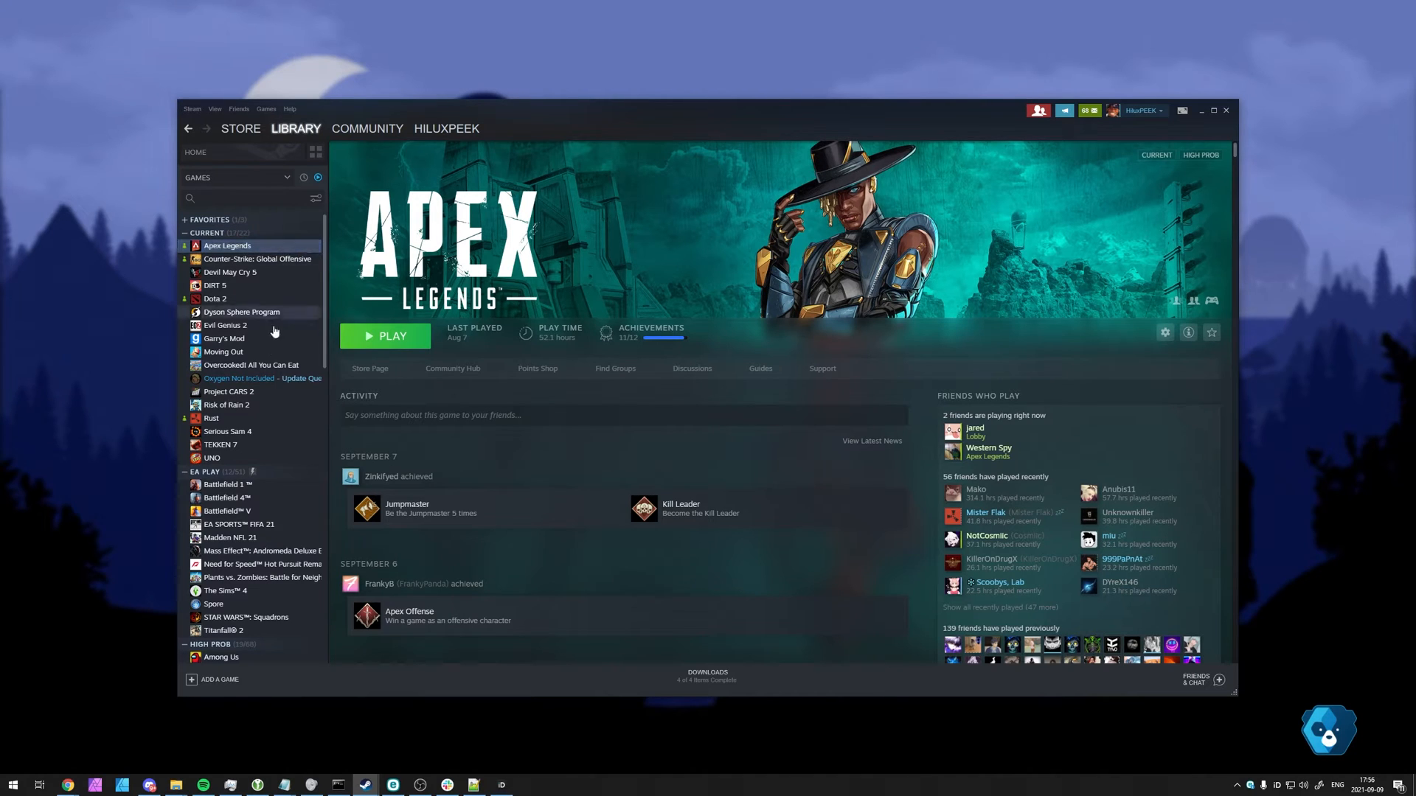
Step: Open Rust's local install folder from the Steam library
{"action": "left_click", "coordinate": [211, 417]}
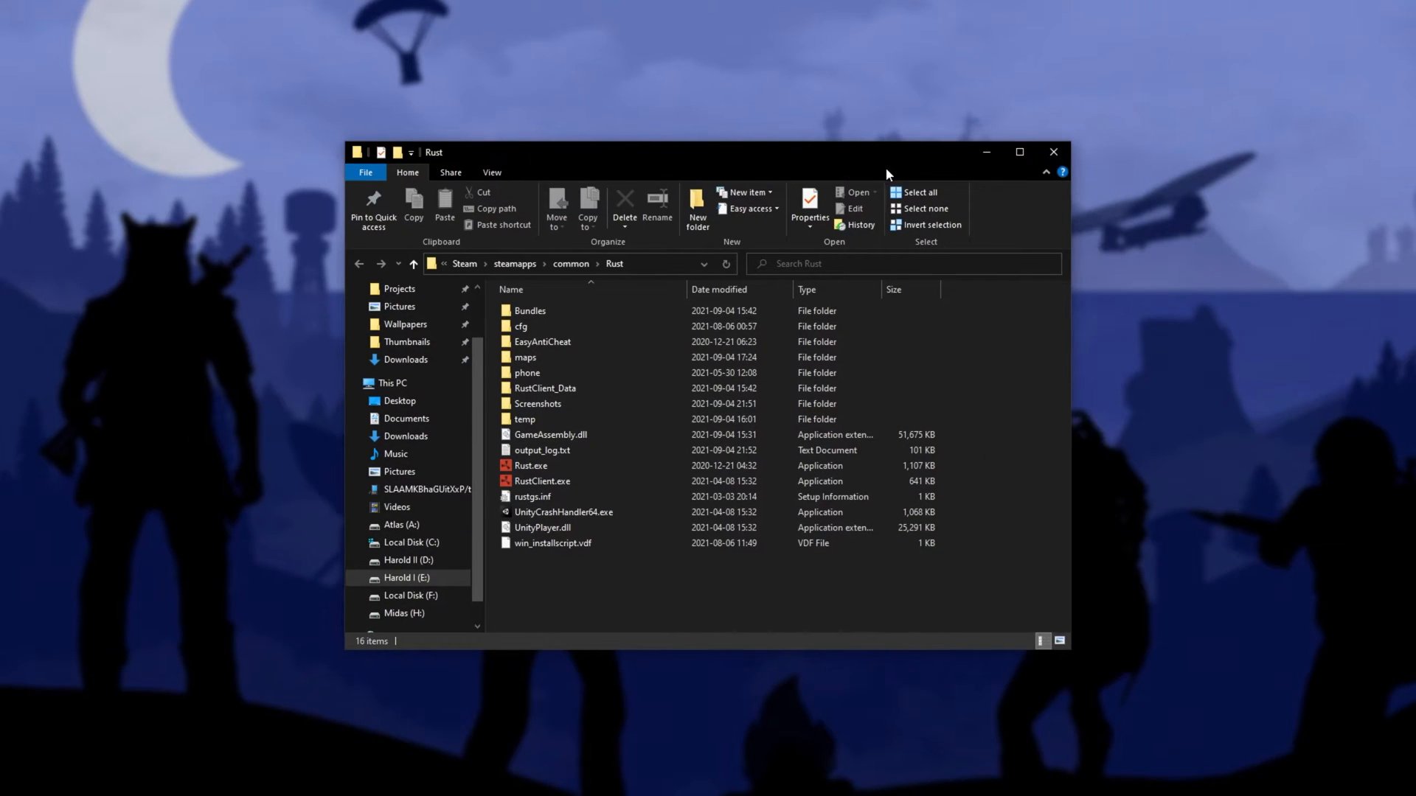
{"action": "mouse_move", "coordinate": [1014, 396]}
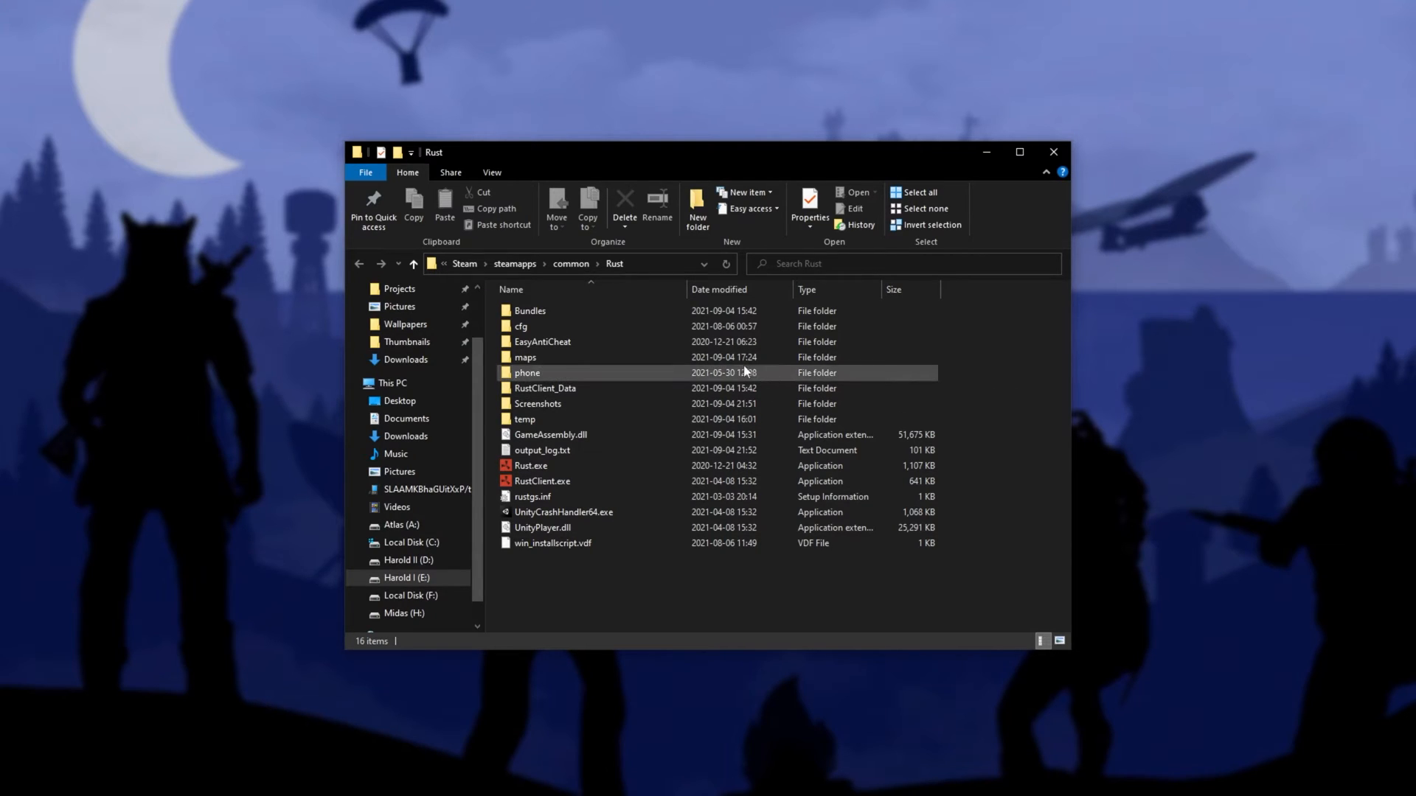
{"action": "left_click", "coordinate": [544, 341]}
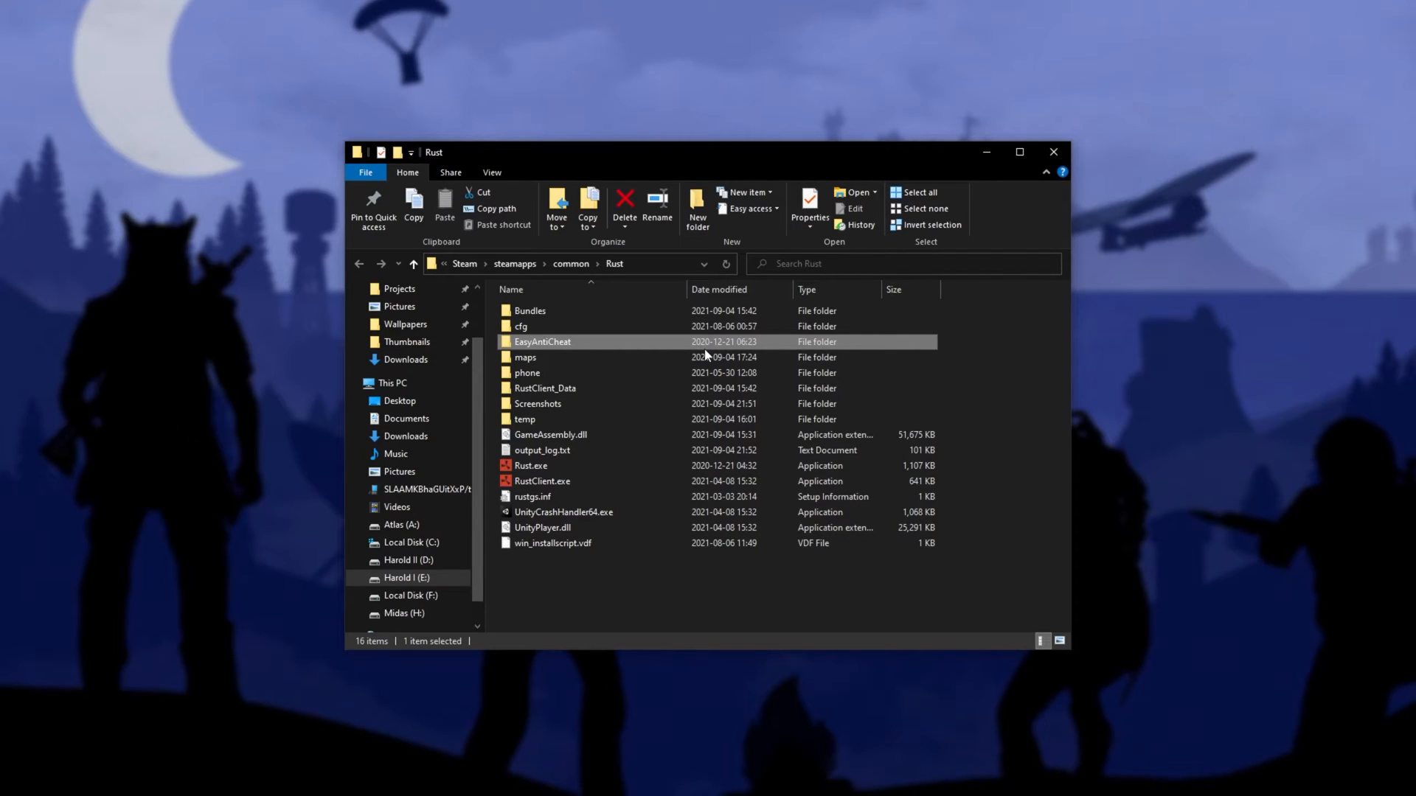
{"action": "mouse_move", "coordinate": [839, 289]}
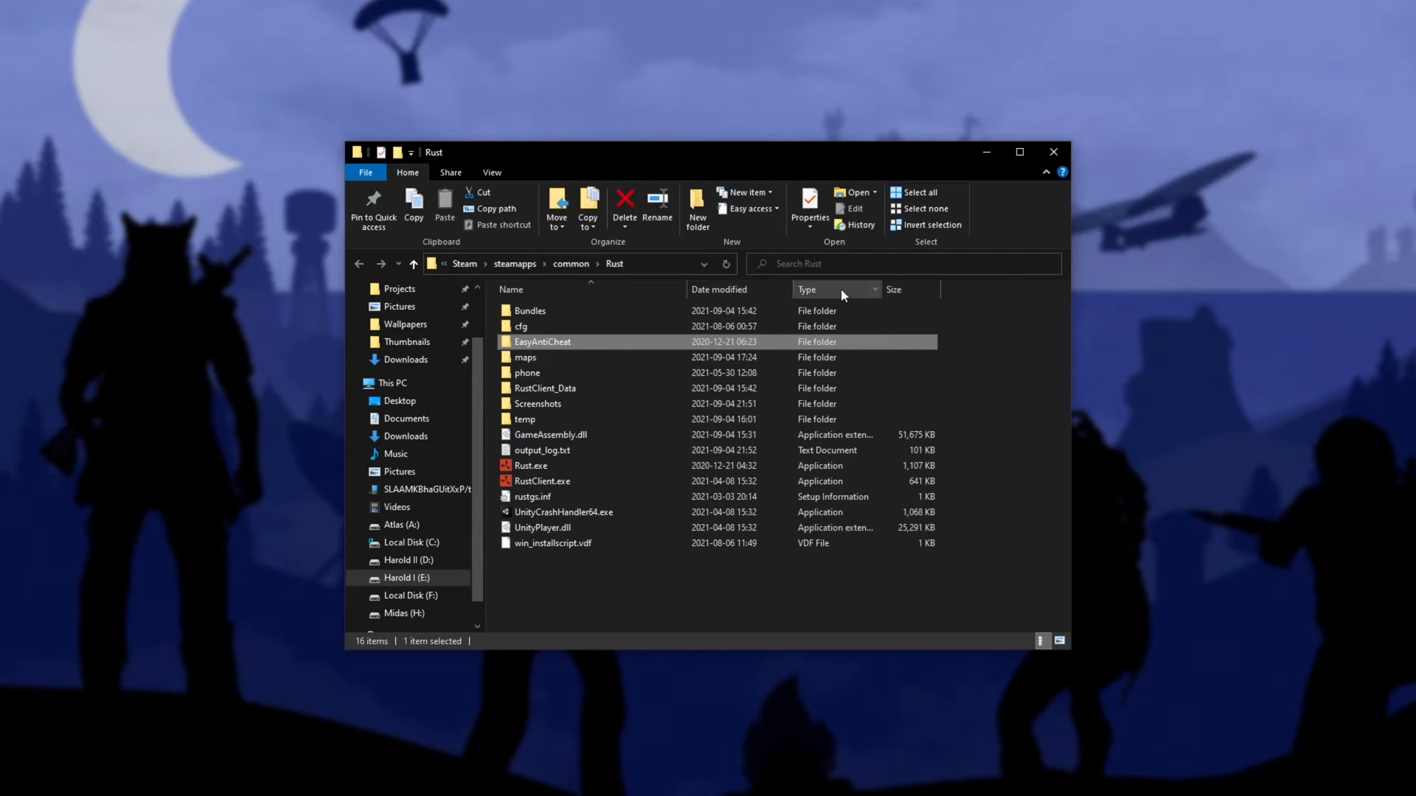
{"action": "left_click", "coordinate": [706, 595]}
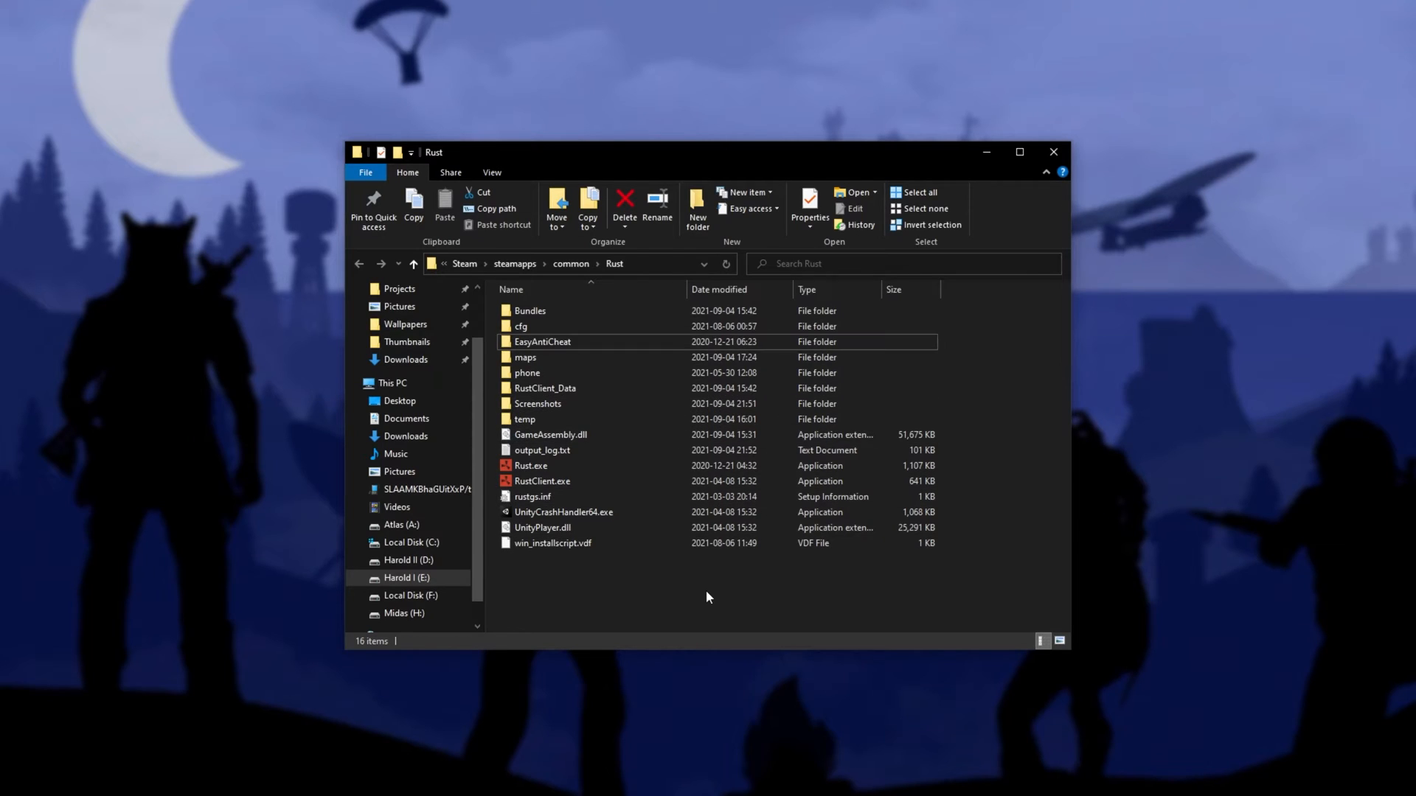
Step: Open the EasyAntiCheat folder and select EasyAntiCheat_Setup.exe
{"action": "double_click", "coordinate": [542, 340]}
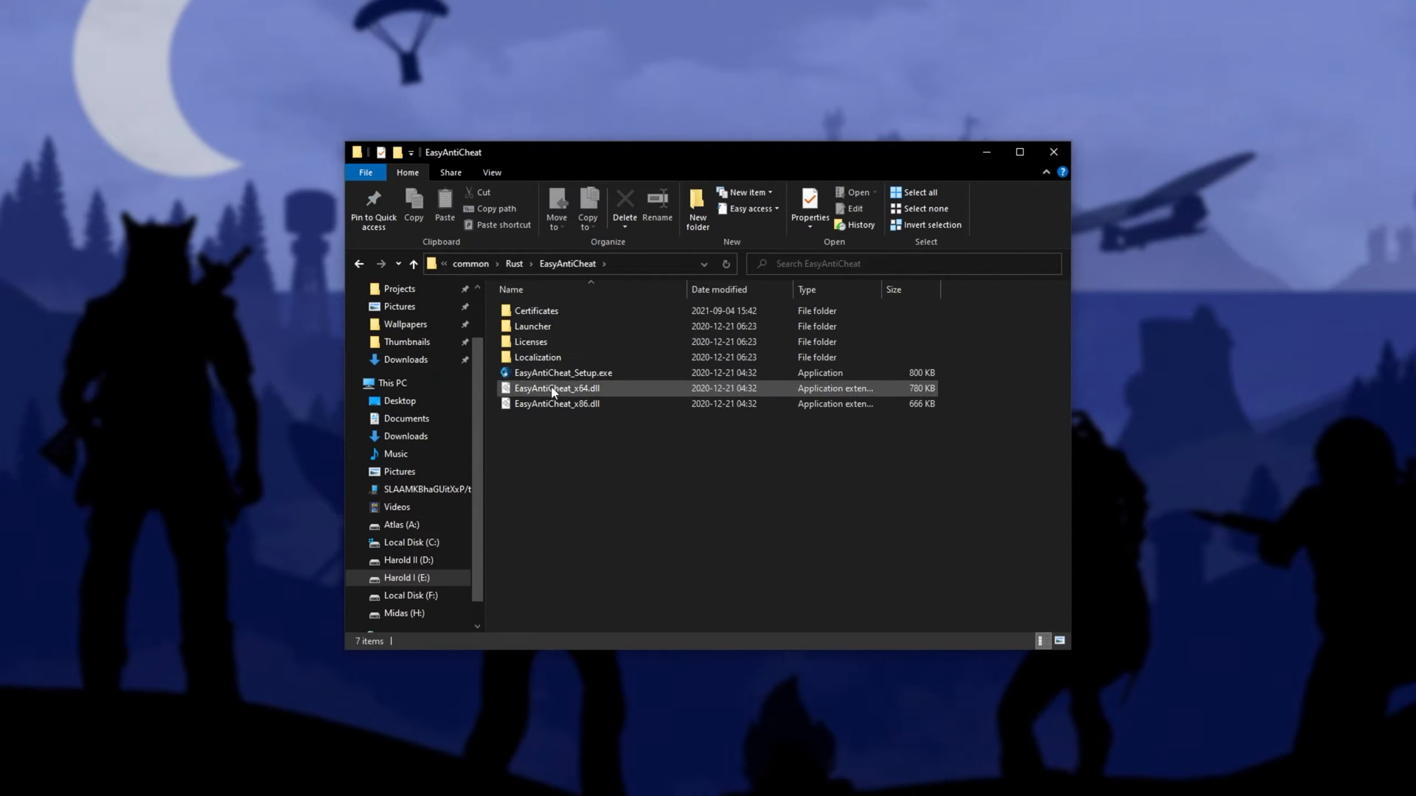
{"action": "left_click", "coordinate": [562, 373]}
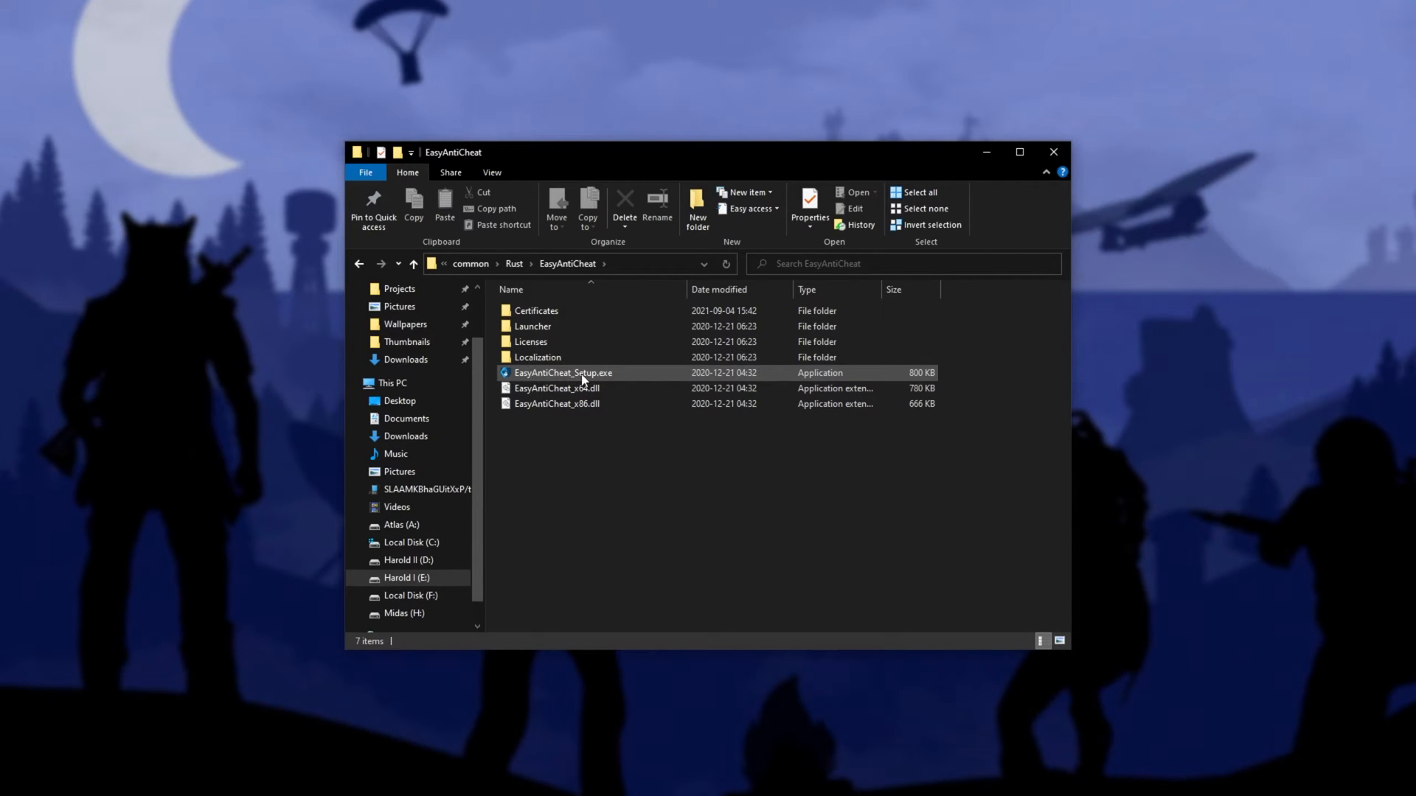
{"action": "left_click", "coordinate": [561, 373]}
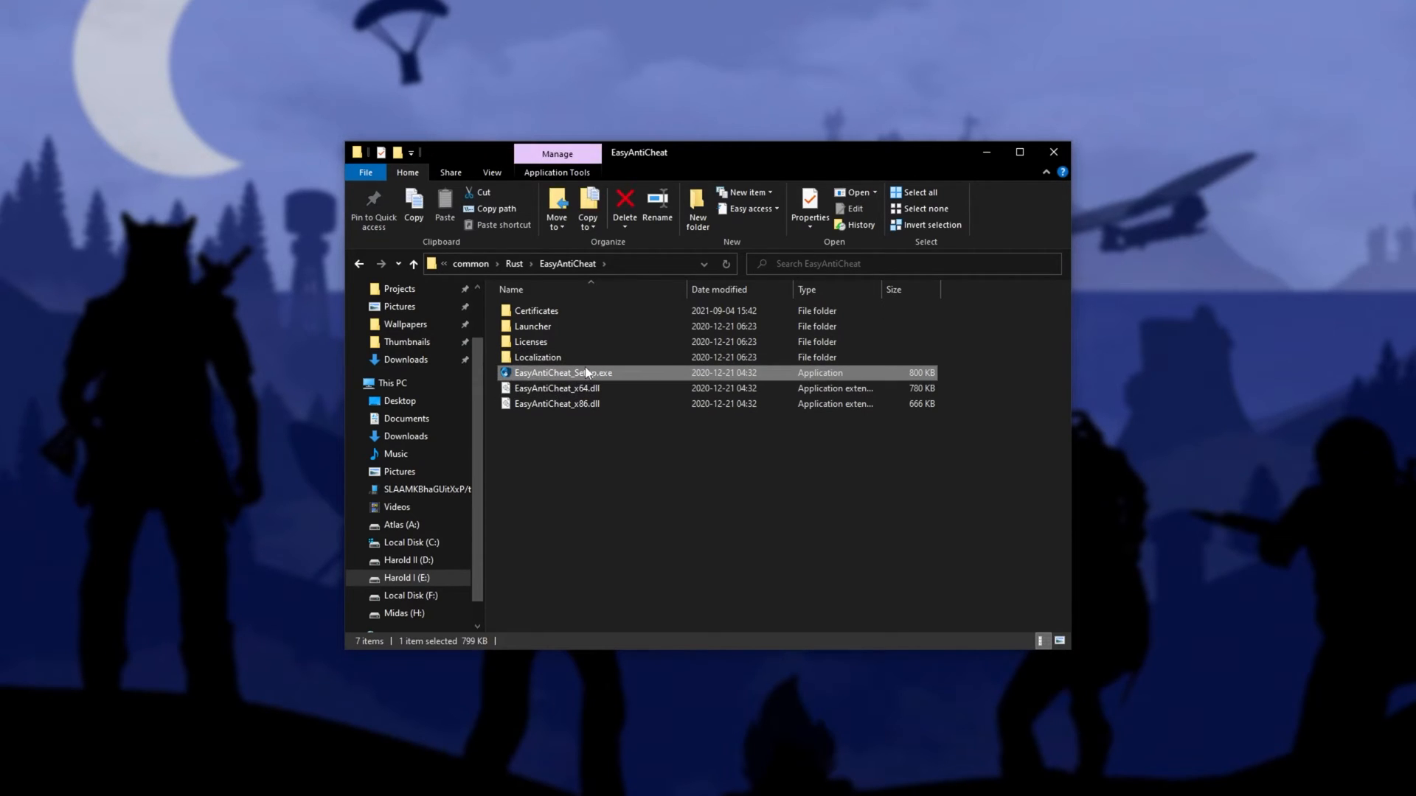
Step: Run EasyAntiCheat_Setup.exe, install Easy Anti-Cheat for the game and close the setup
{"action": "double_click", "coordinate": [562, 373]}
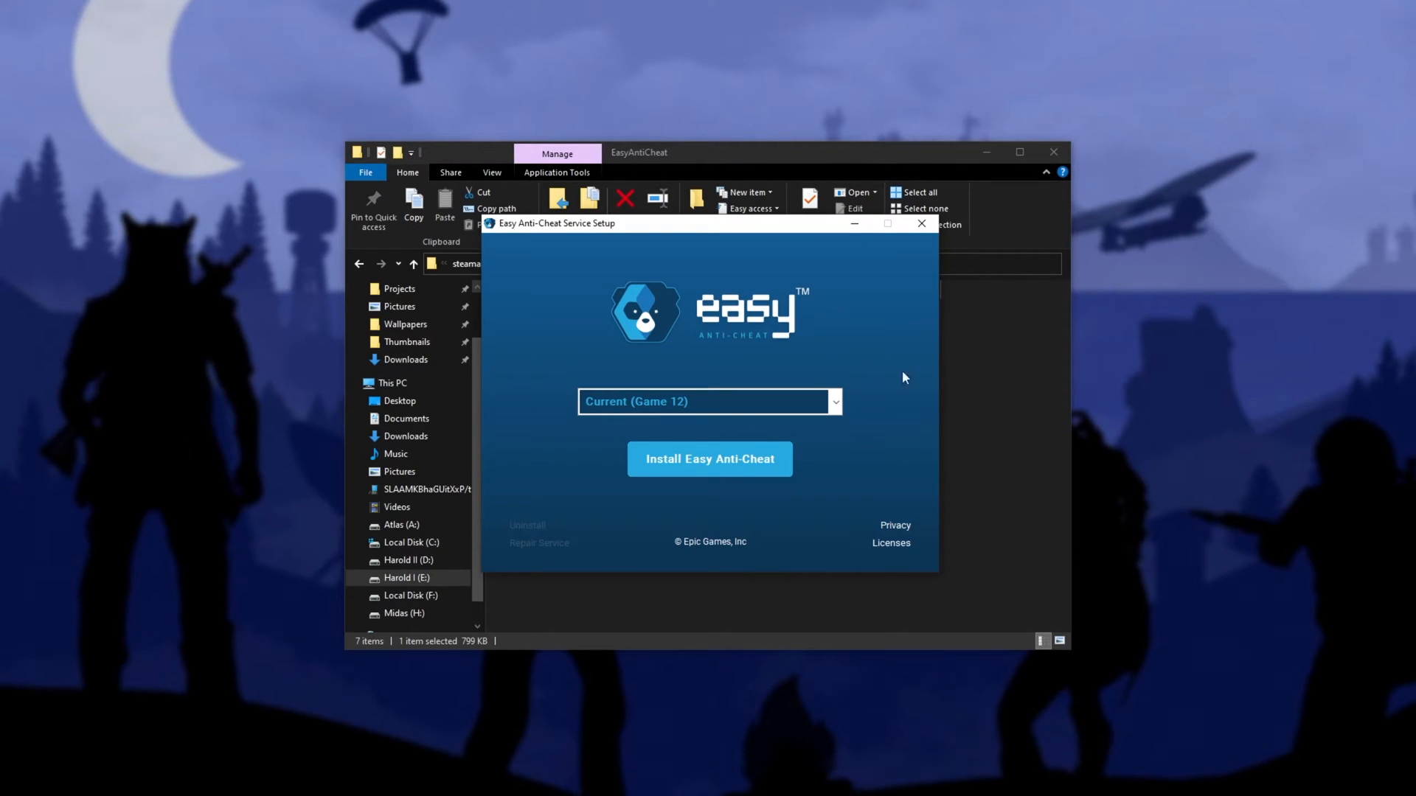
{"action": "mouse_move", "coordinate": [837, 329]}
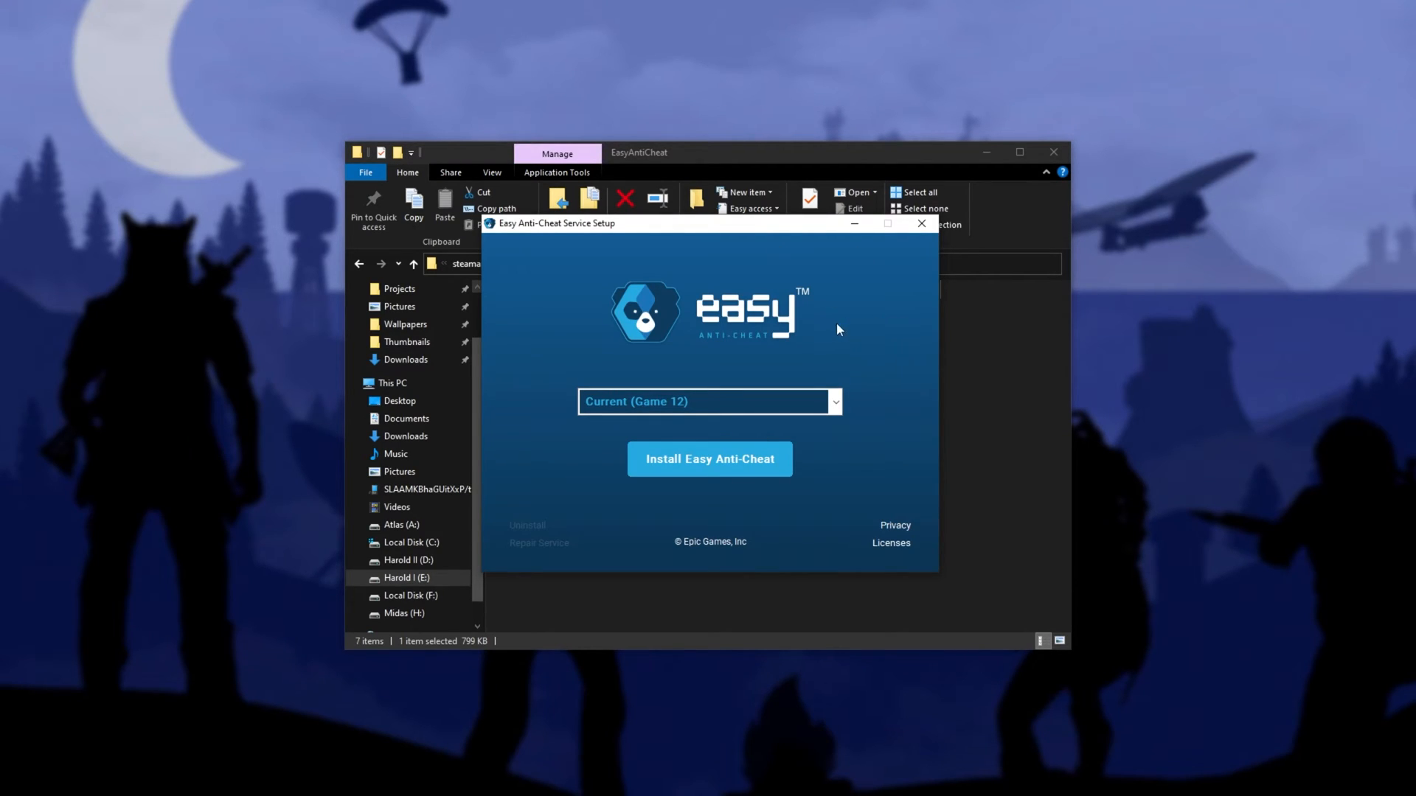
{"action": "left_click", "coordinate": [710, 458]}
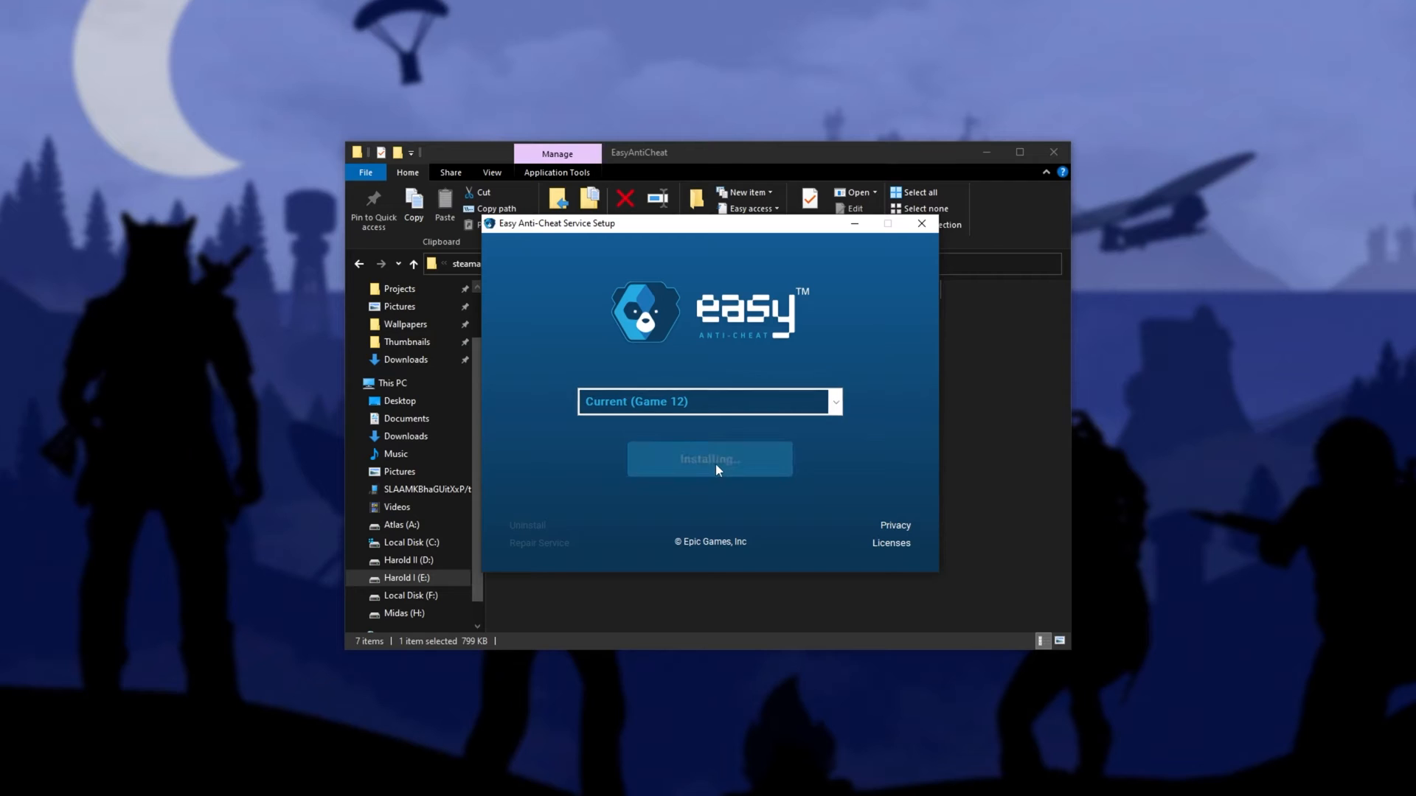
{"action": "left_click", "coordinate": [920, 223]}
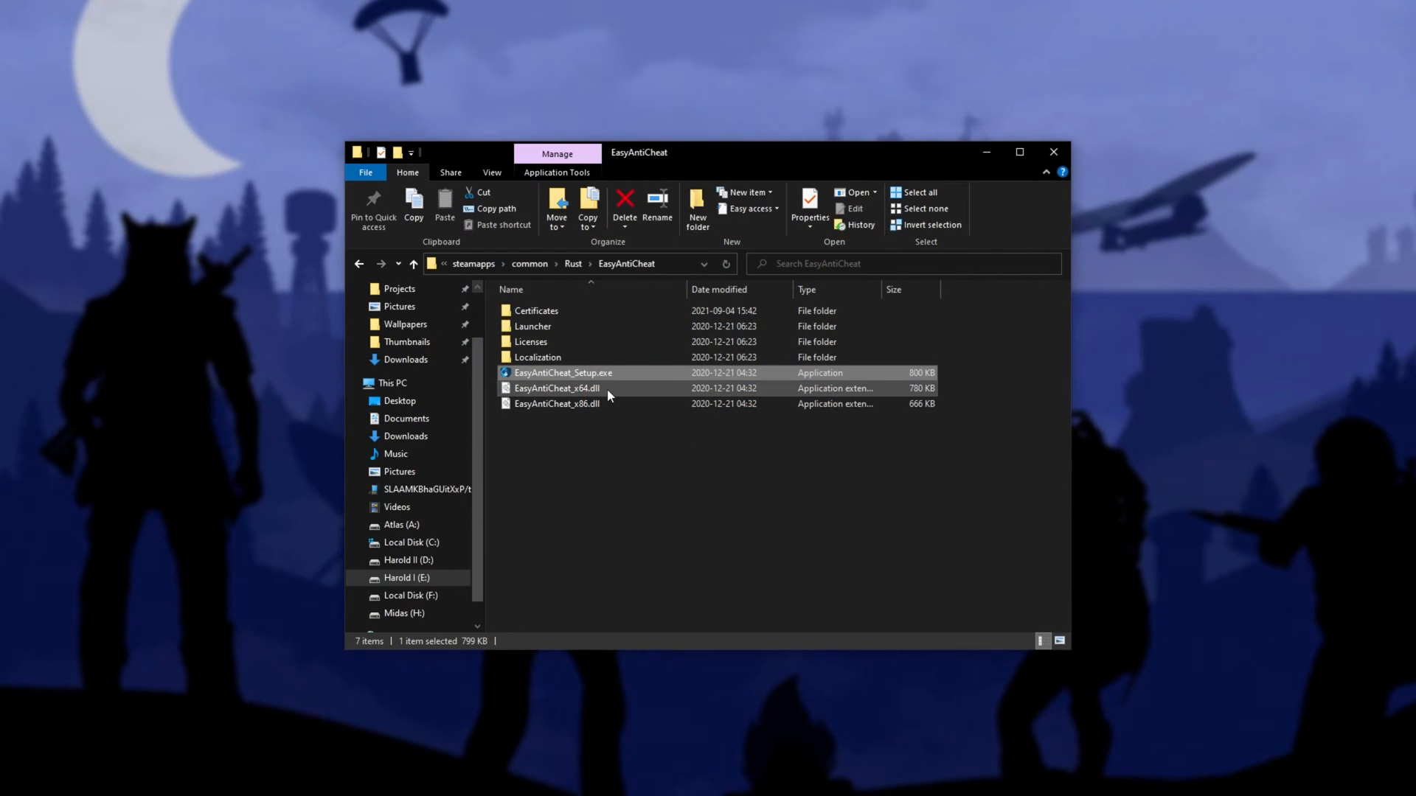
Step: Relaunch the setup and repair the Easy Anti-Cheat service until it reports Installed Successfully
{"action": "double_click", "coordinate": [562, 372]}
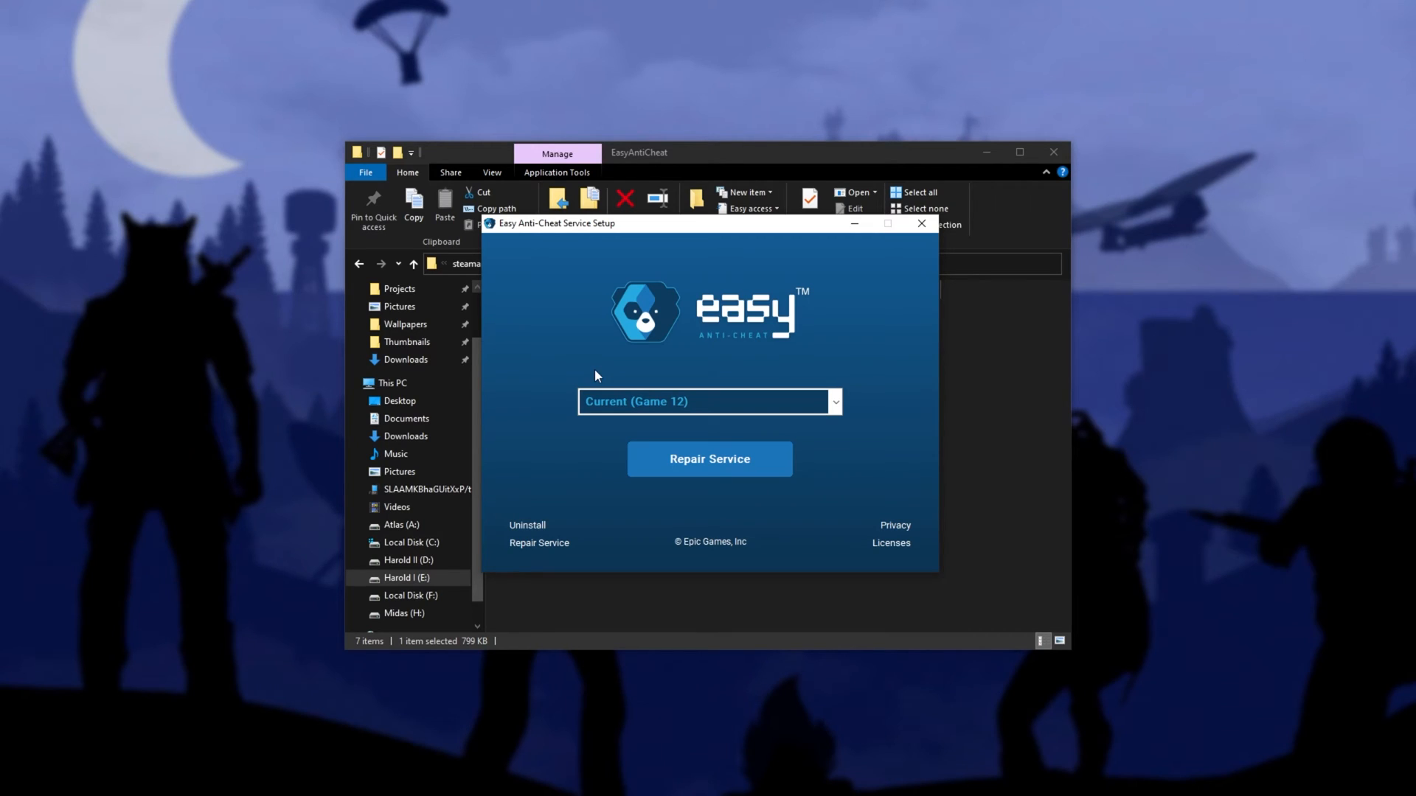
{"action": "left_click", "coordinate": [710, 459]}
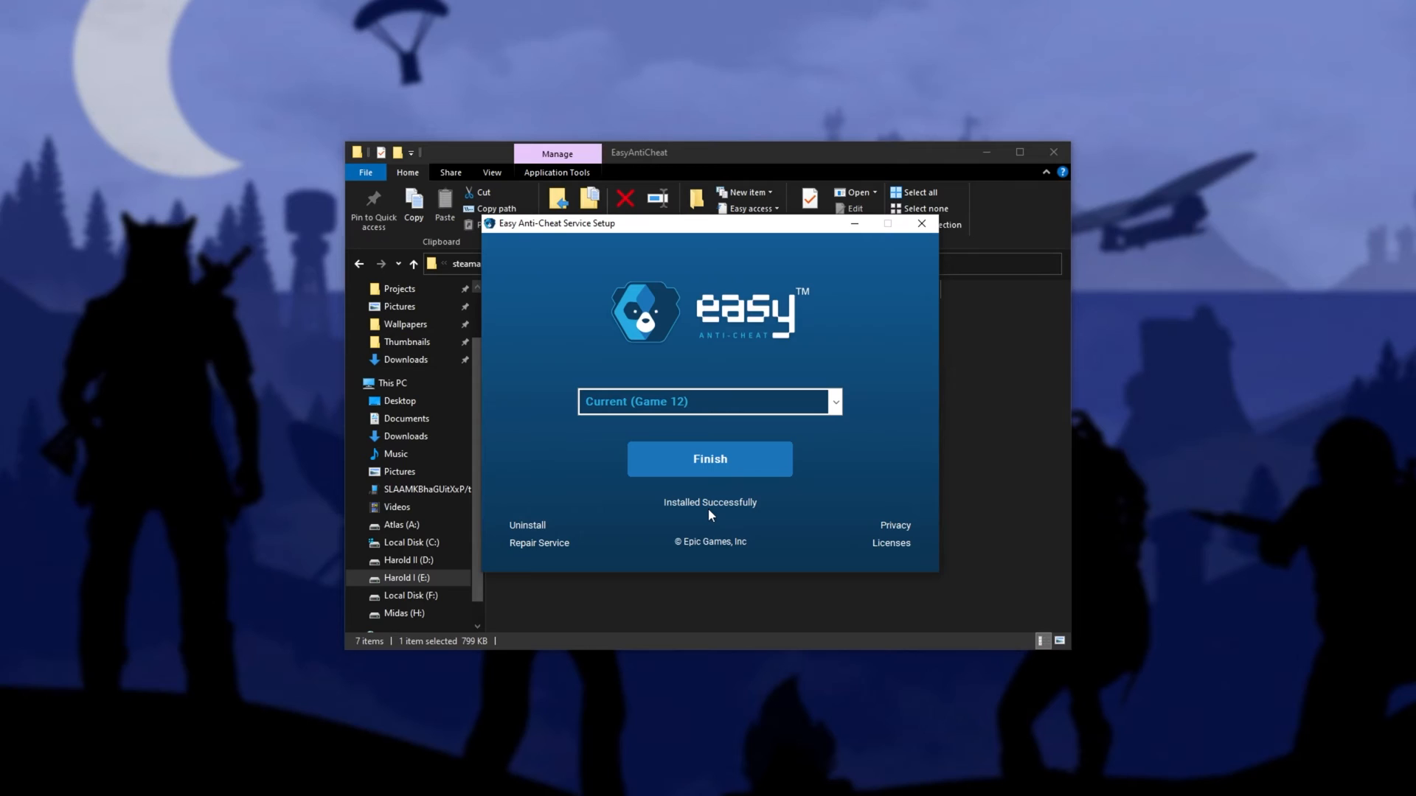
{"action": "mouse_move", "coordinate": [698, 515]}
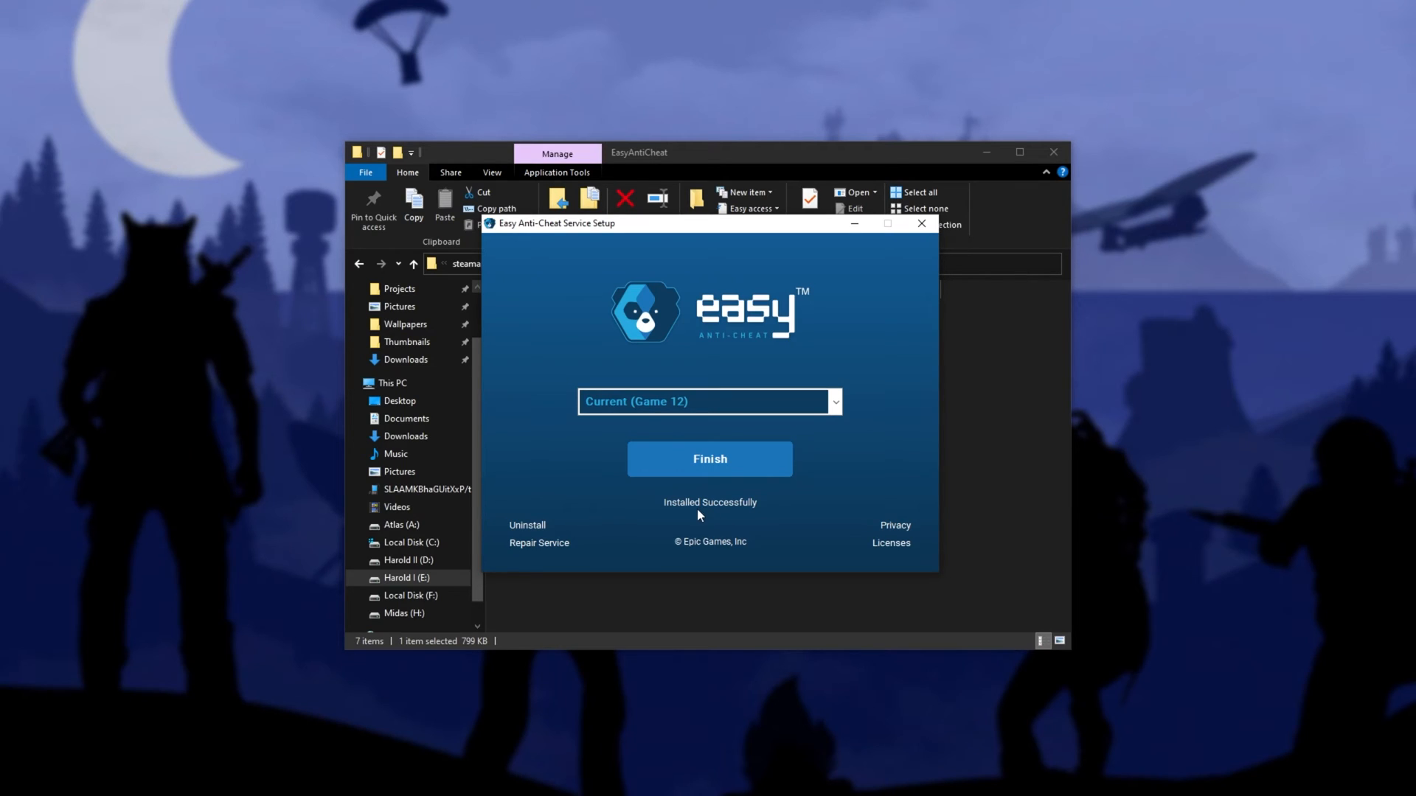
{"action": "mouse_move", "coordinate": [528, 537]}
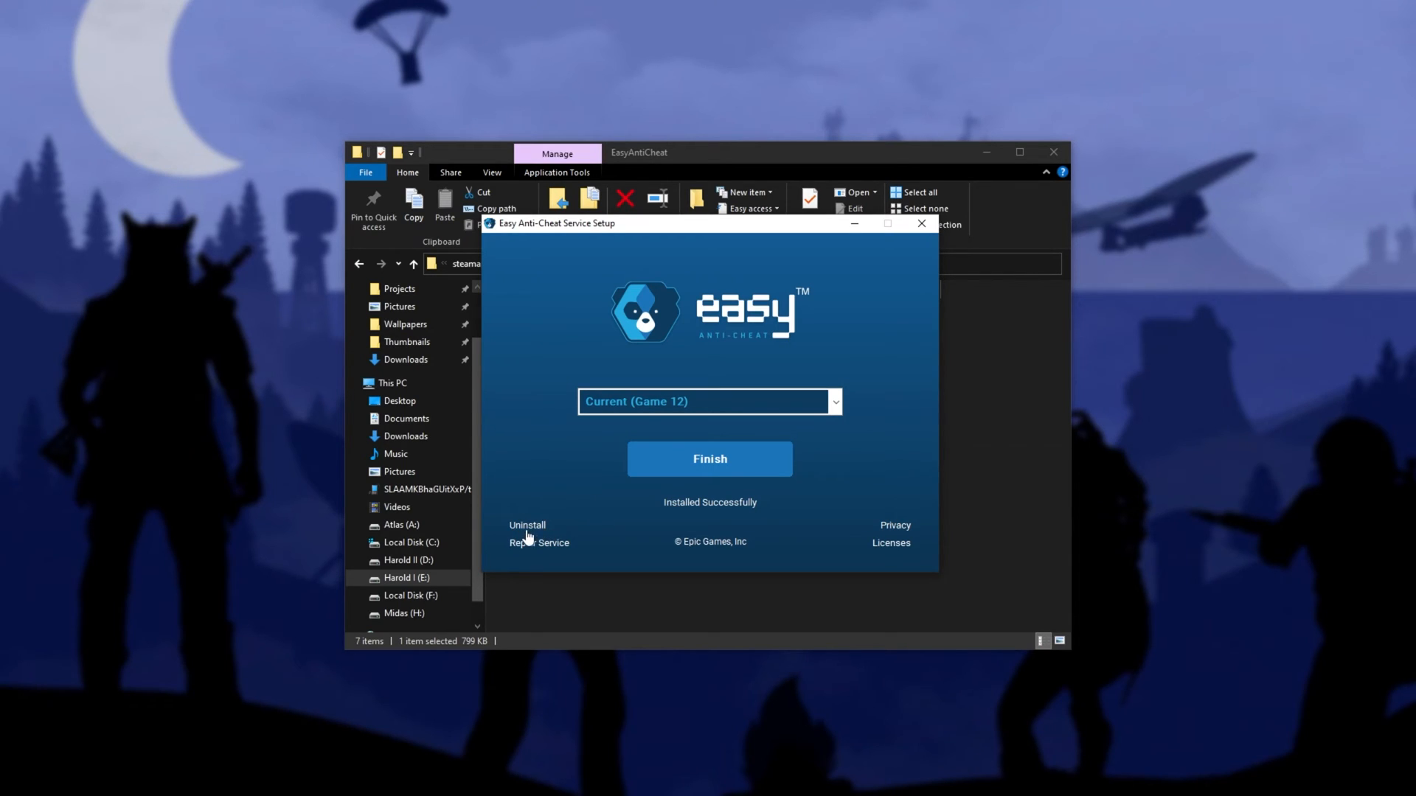
{"action": "left_click", "coordinate": [710, 459]}
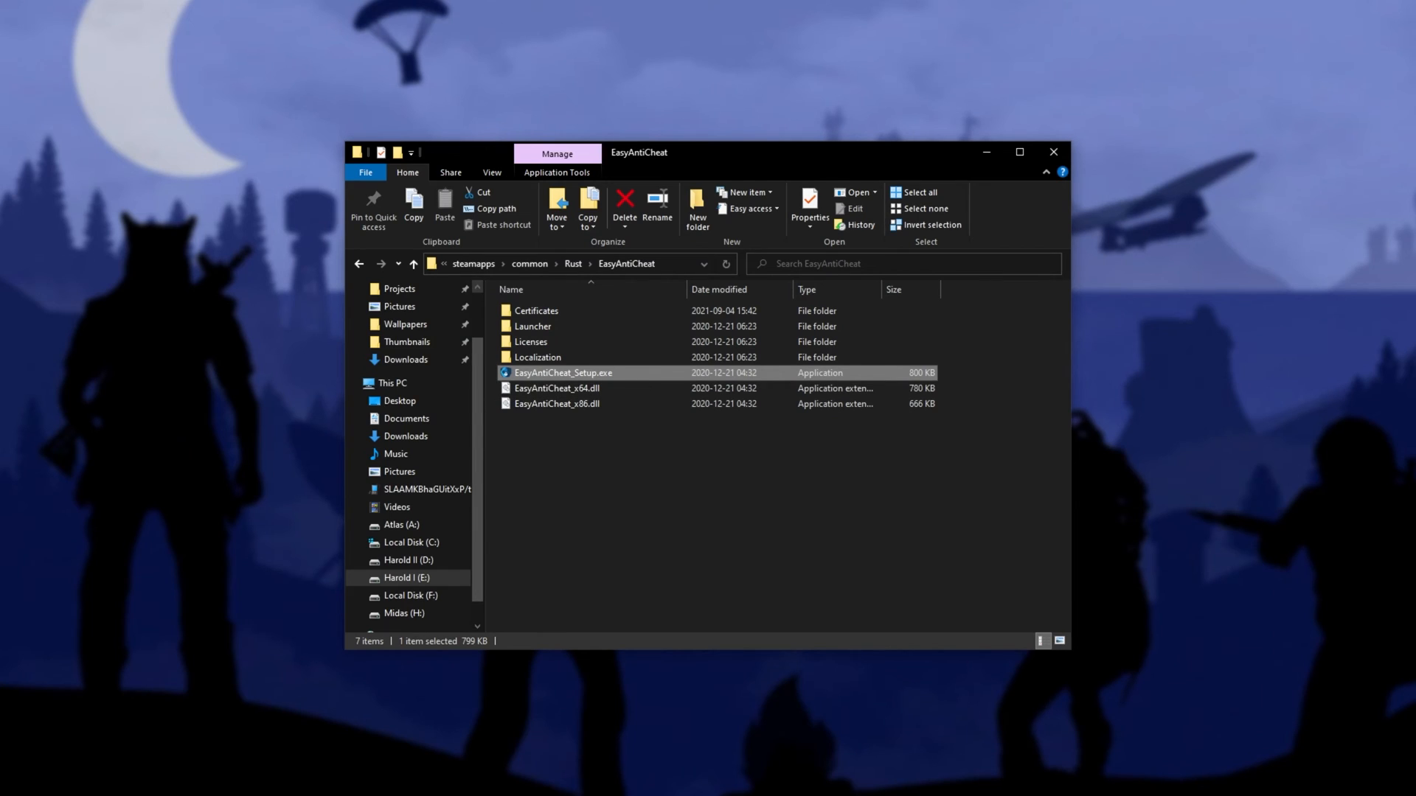
Step: Reopen the setup once more, then close it and the Explorer window, leaving the desktop
{"action": "double_click", "coordinate": [562, 373]}
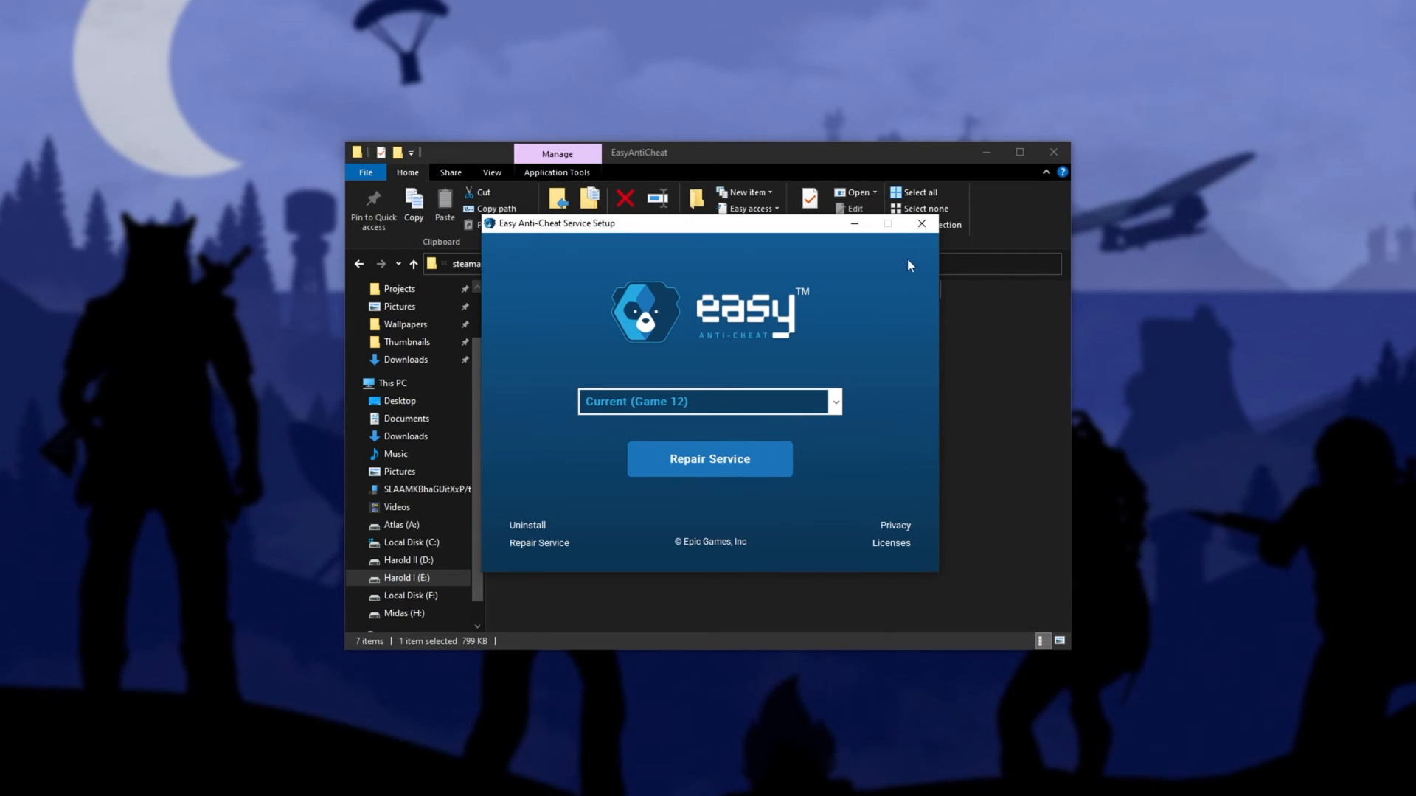
{"action": "left_click", "coordinate": [920, 223]}
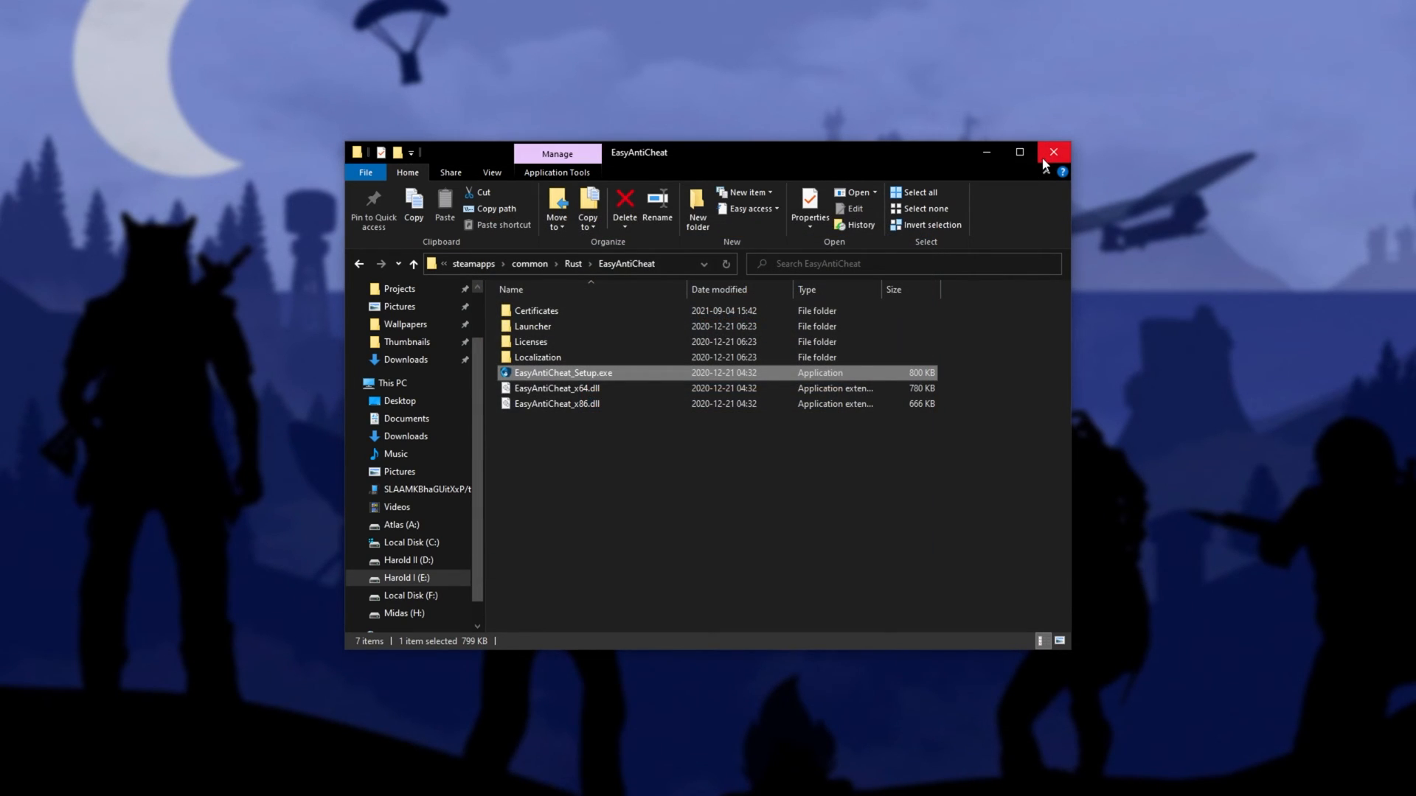
{"action": "left_click", "coordinate": [1053, 152]}
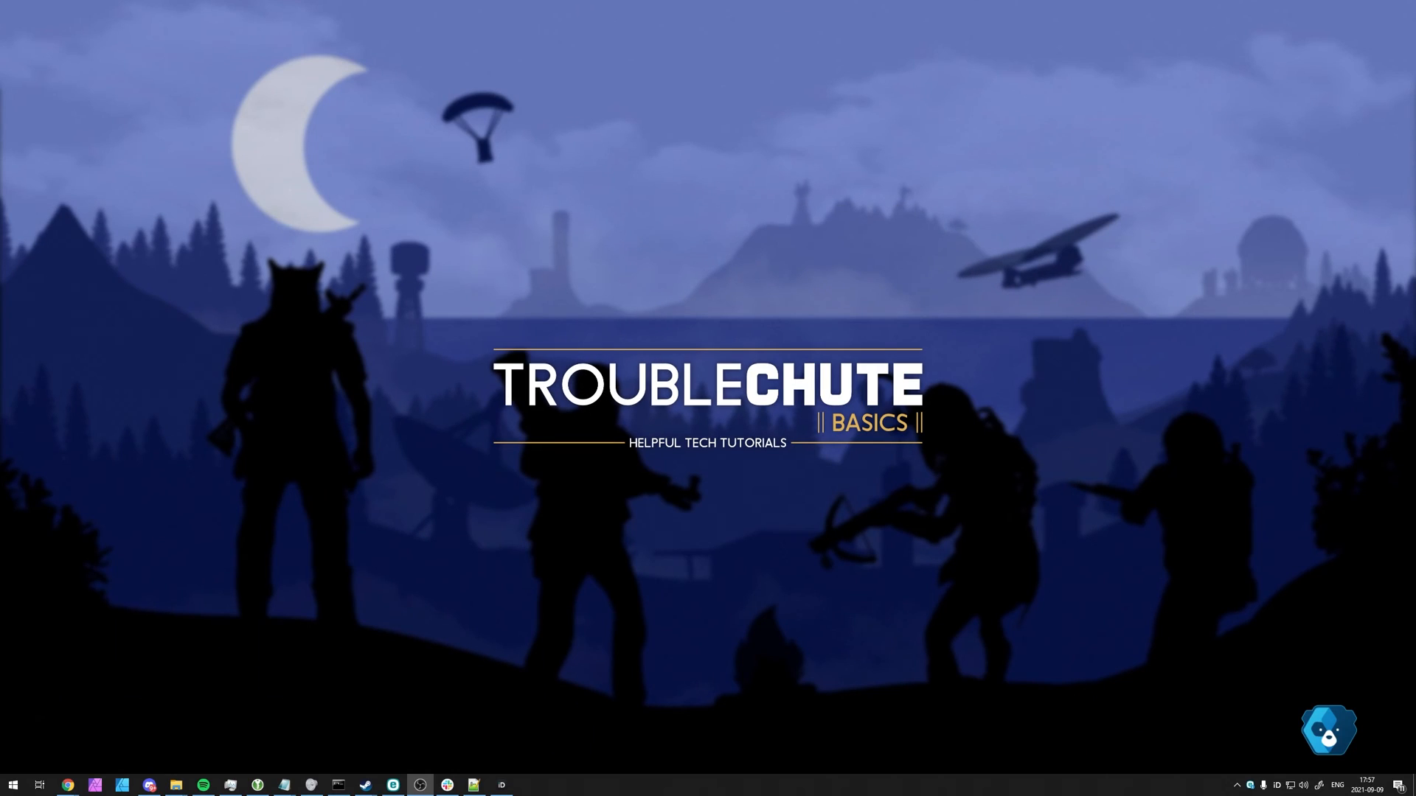